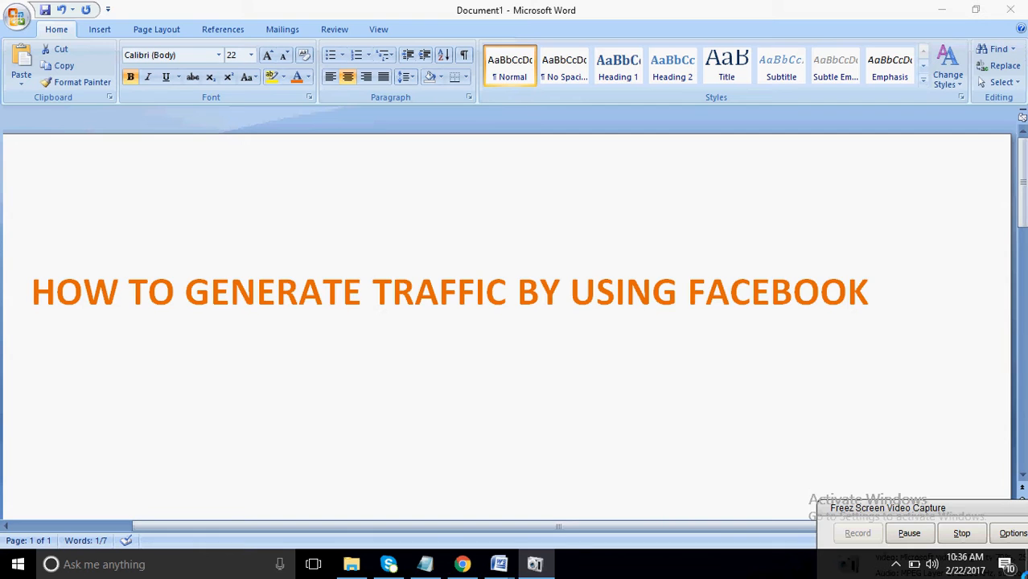
# - Select the word FACEBOOK in the Word heading 'HOW TO GENERATE TRAFFIC BY USING FACEBOOK'
pyautogui.doubleClick(777, 292)
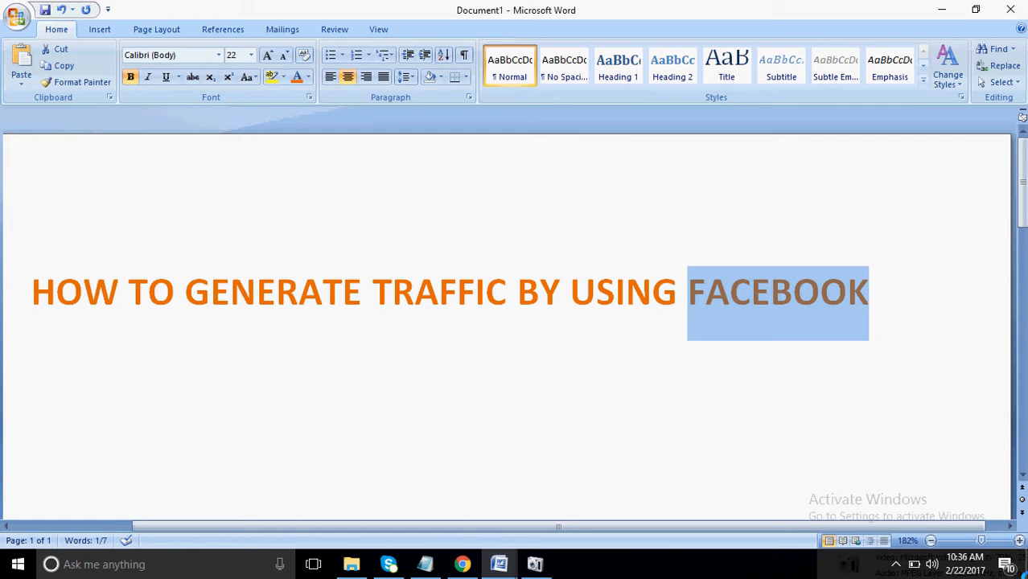
# - Bring the browser forward and switch to the Bloggersworld blog tab
pyautogui.click(459, 562)
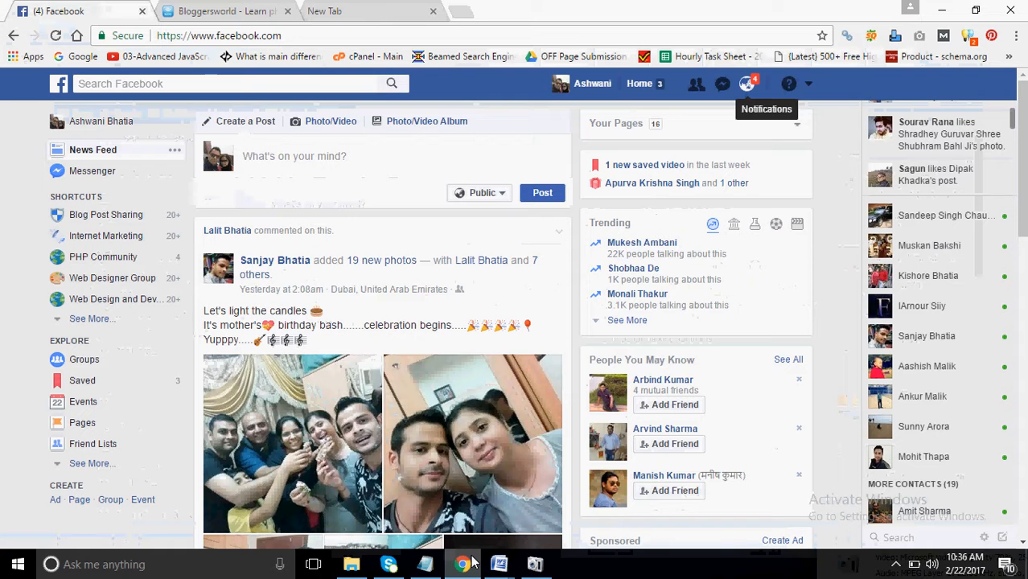
pyautogui.moveTo(370, 57)
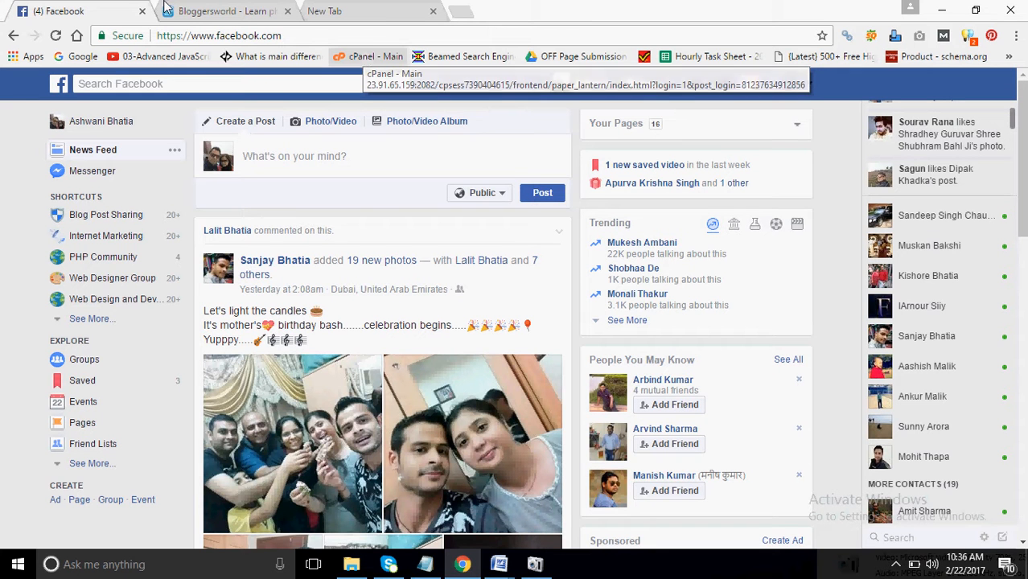
pyautogui.click(209, 14)
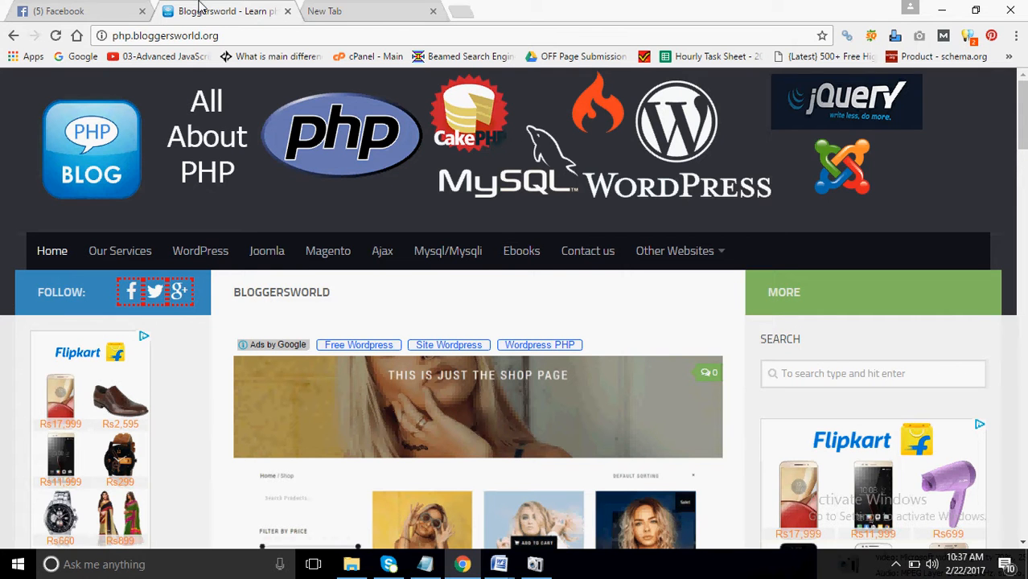
# - Scroll the Bloggersworld home page down to the WordPress and PHP article listings
pyautogui.scroll(-3)
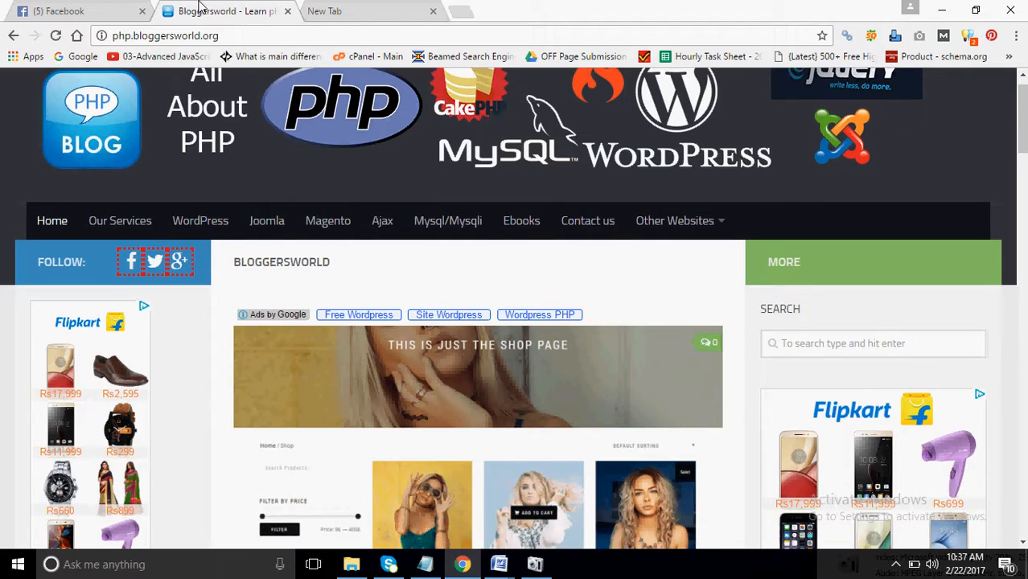
pyautogui.scroll(-3)
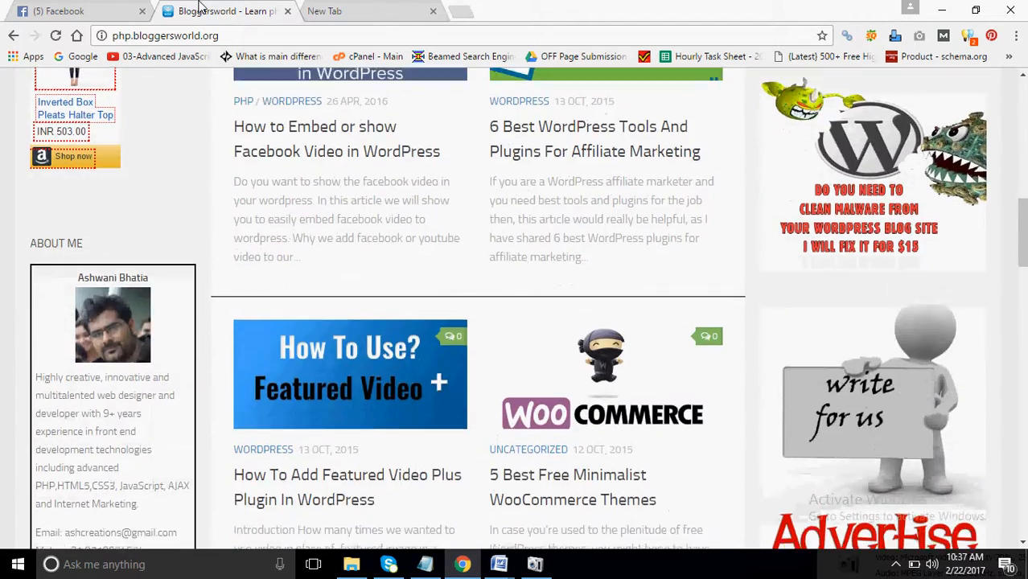
pyautogui.scroll(-3)
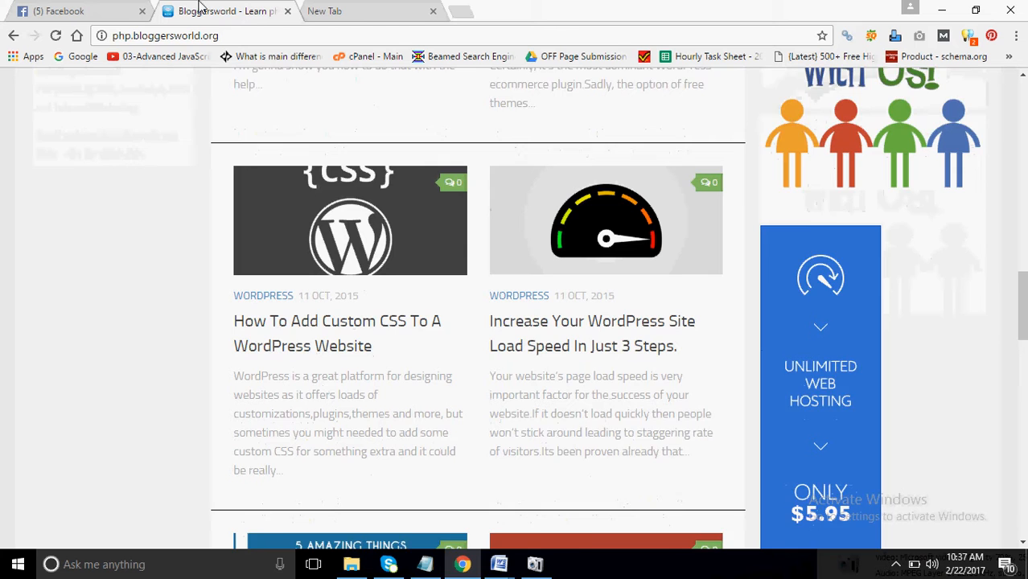
pyautogui.scroll(-3)
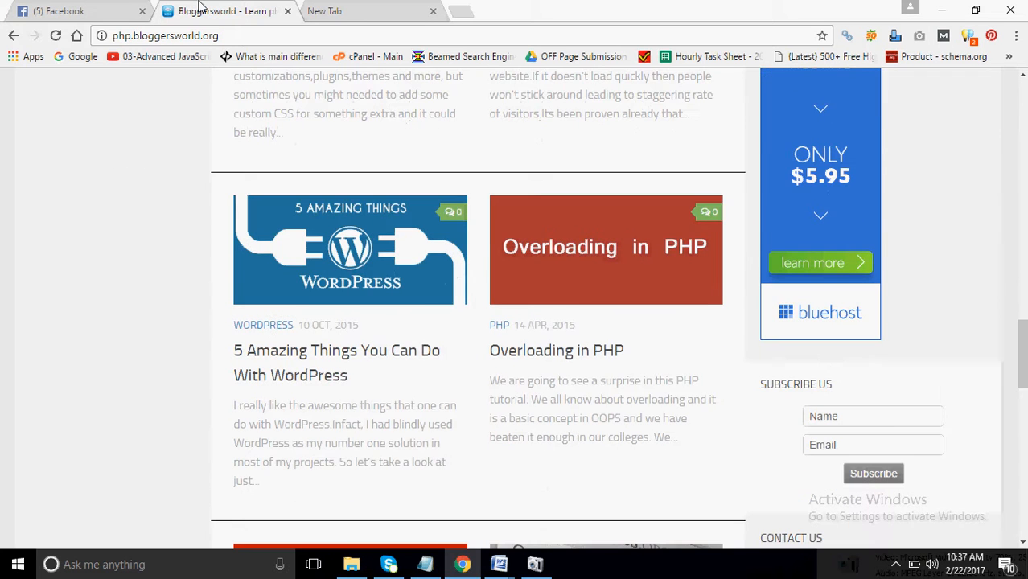
pyautogui.moveTo(311, 279)
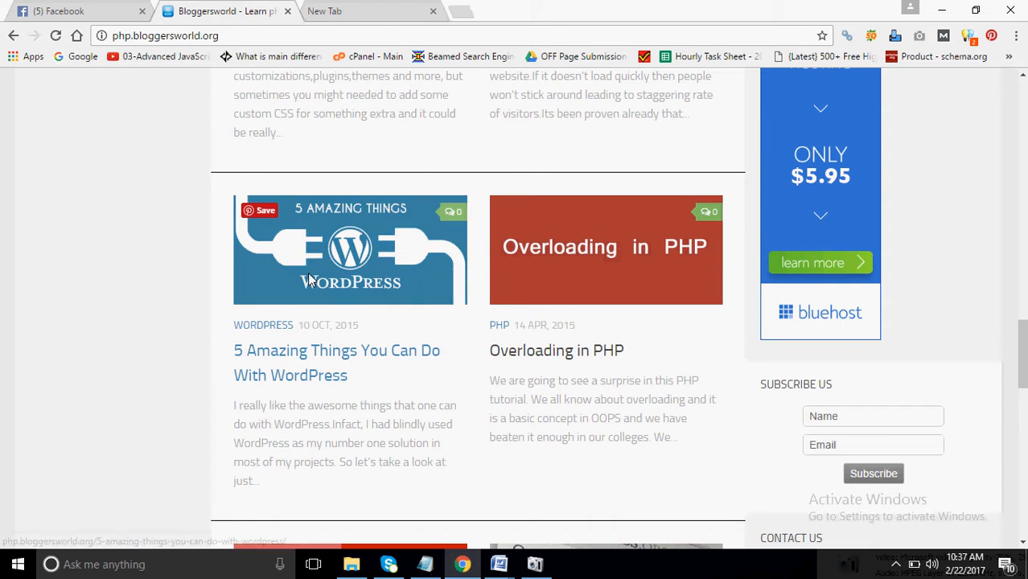
# - Open the '5 Amazing Things You Can Do With WordPress' post, select its URL, return to Facebook
pyautogui.click(350, 250)
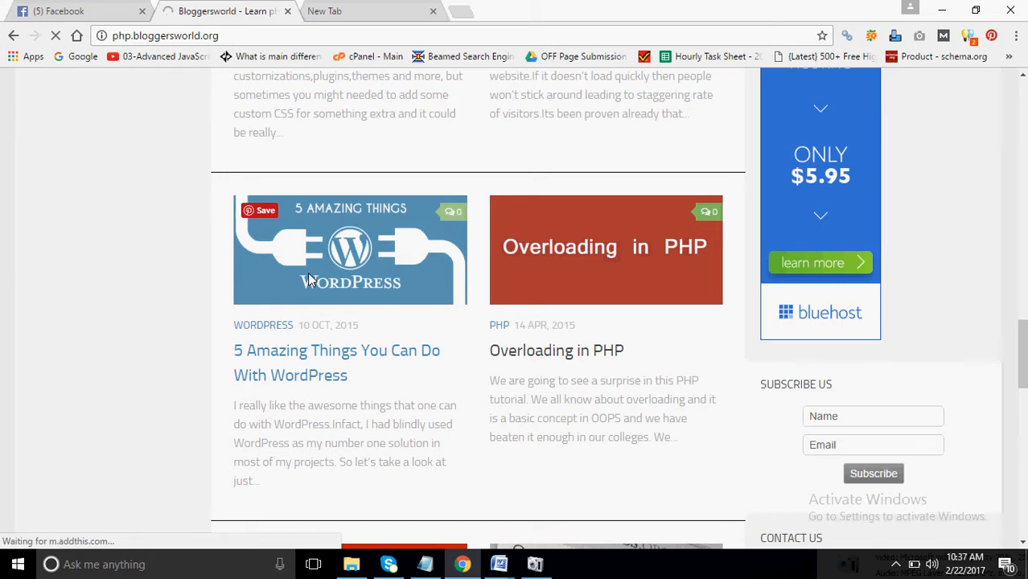
pyautogui.click(336, 363)
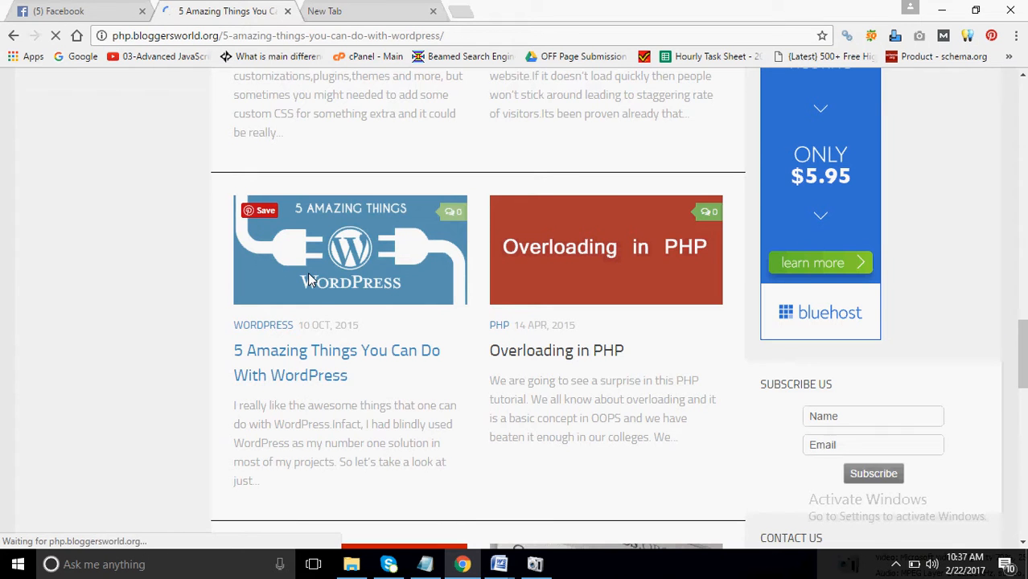
pyautogui.click(336, 362)
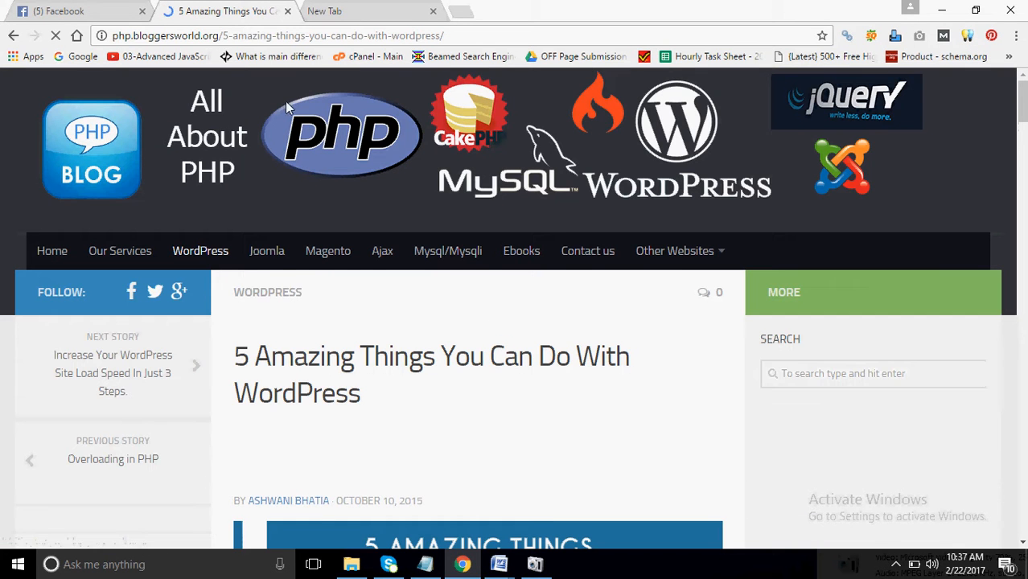
pyautogui.click(282, 35)
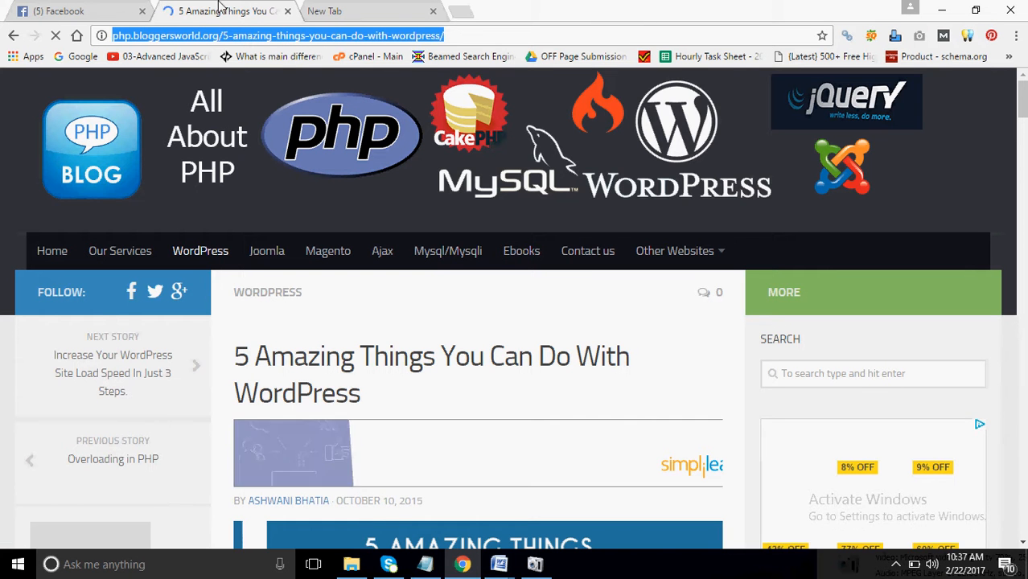
pyautogui.click(57, 11)
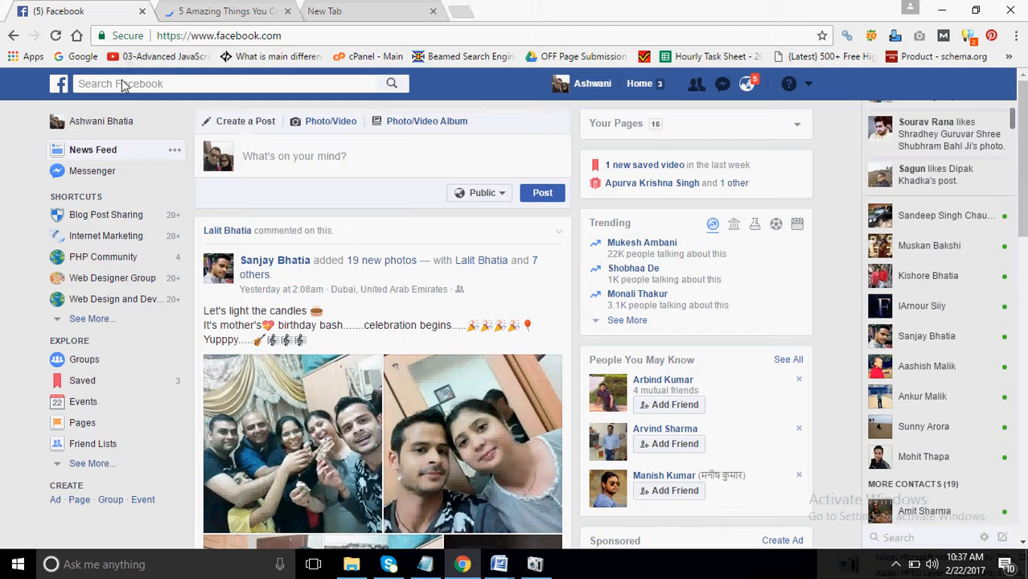
# - Search Facebook for 'php'
pyautogui.click(201, 83)
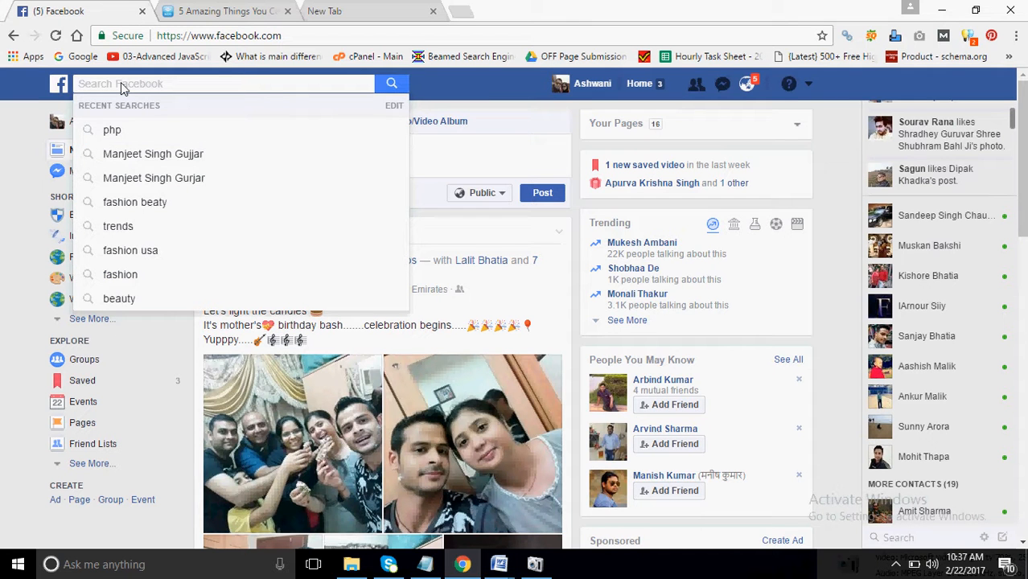
pyautogui.write('php')
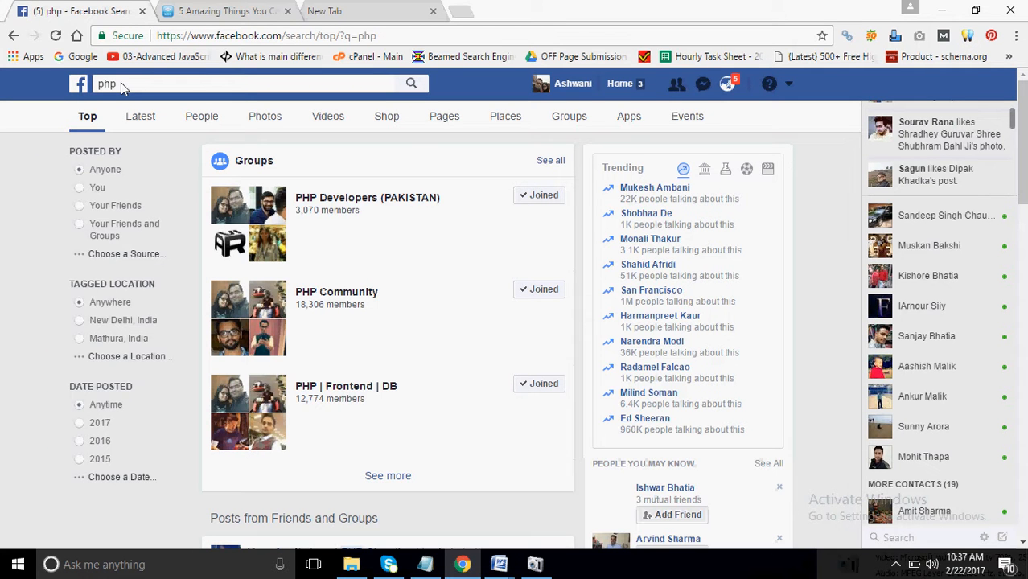
pyautogui.moveTo(223, 97)
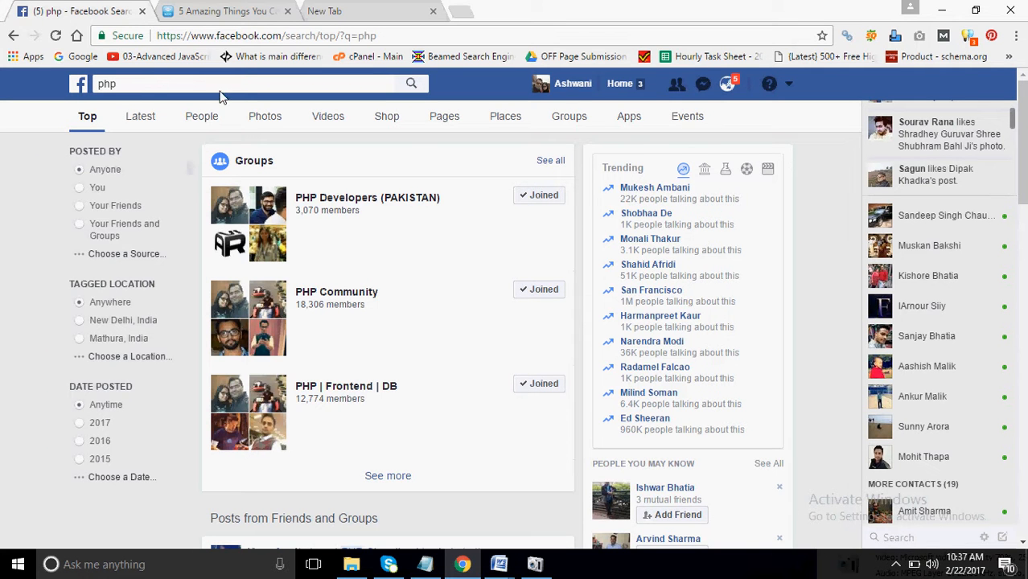
pyautogui.moveTo(510, 202)
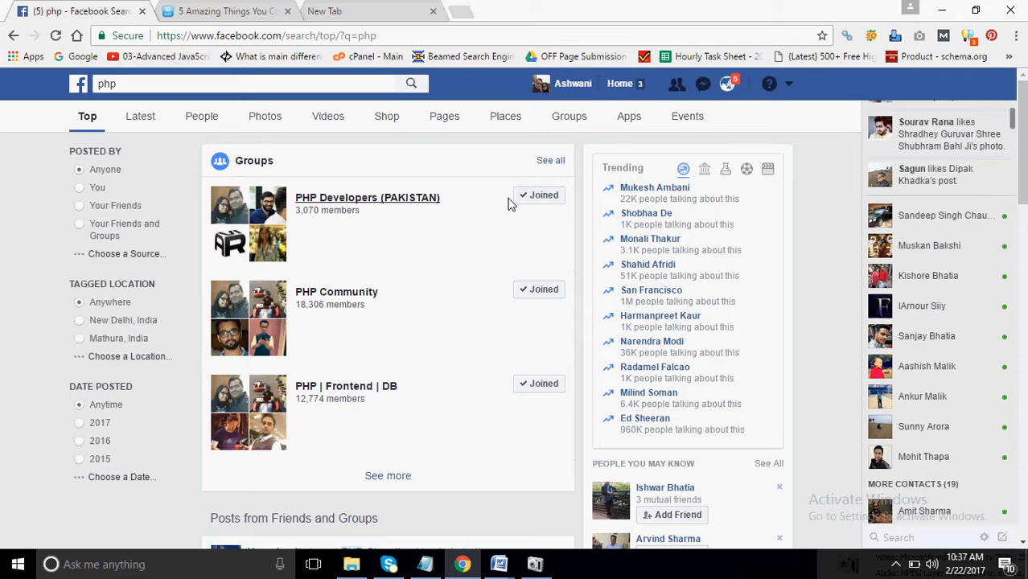
pyautogui.moveTo(579, 128)
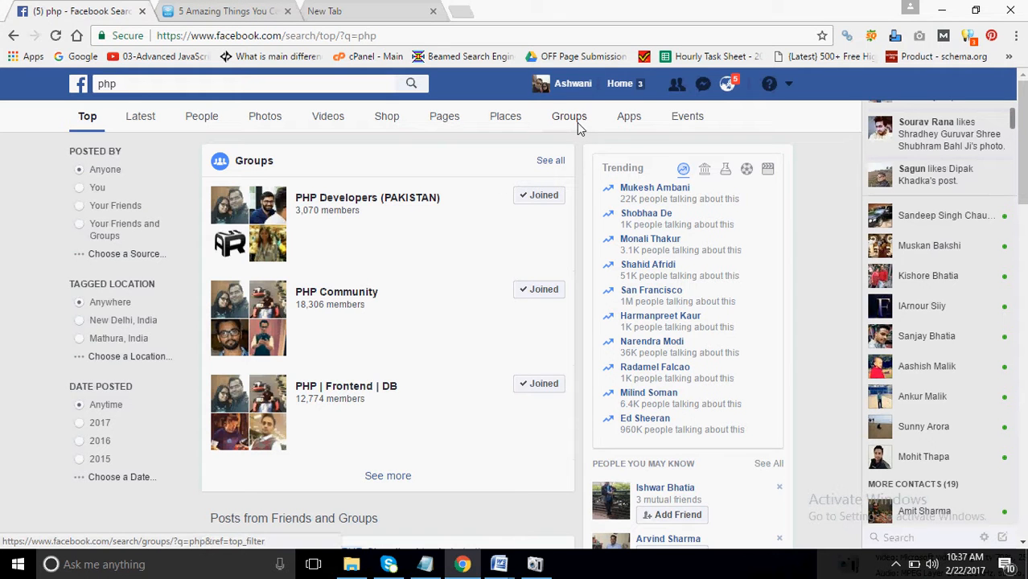
# - Narrow the php search results to groups only
pyautogui.click(568, 115)
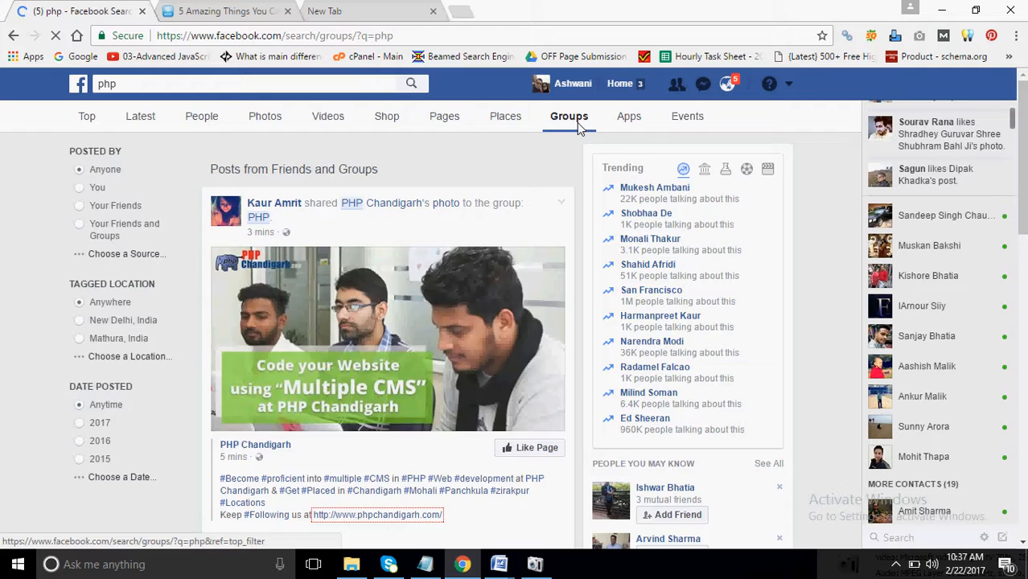
pyautogui.click(568, 116)
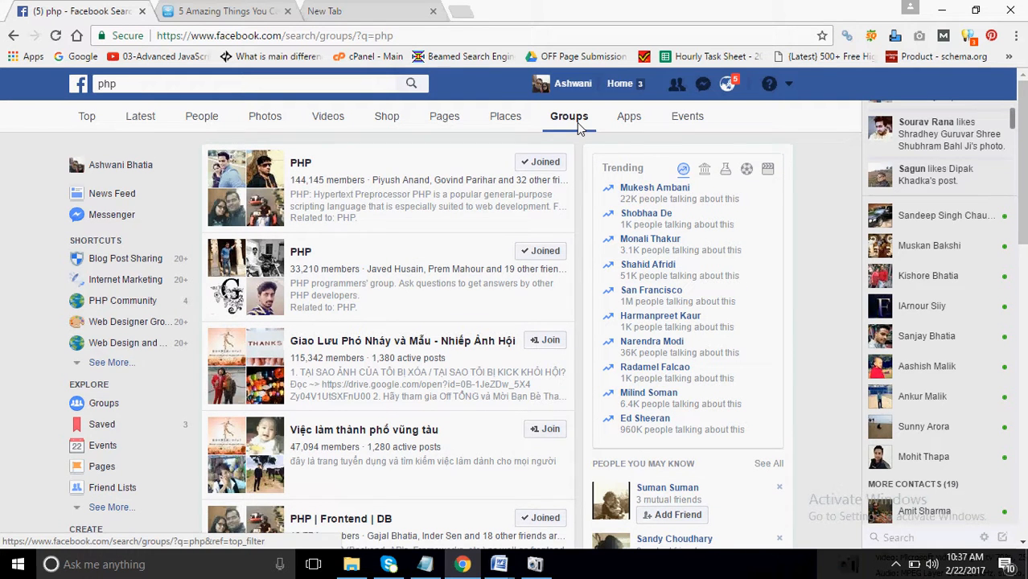
pyautogui.scroll(-3)
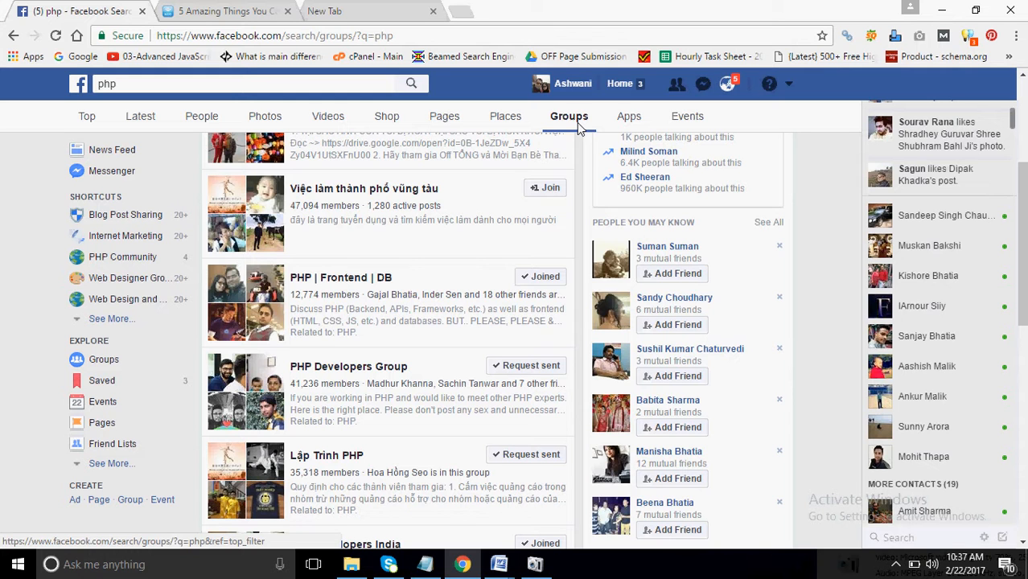
pyautogui.click(540, 276)
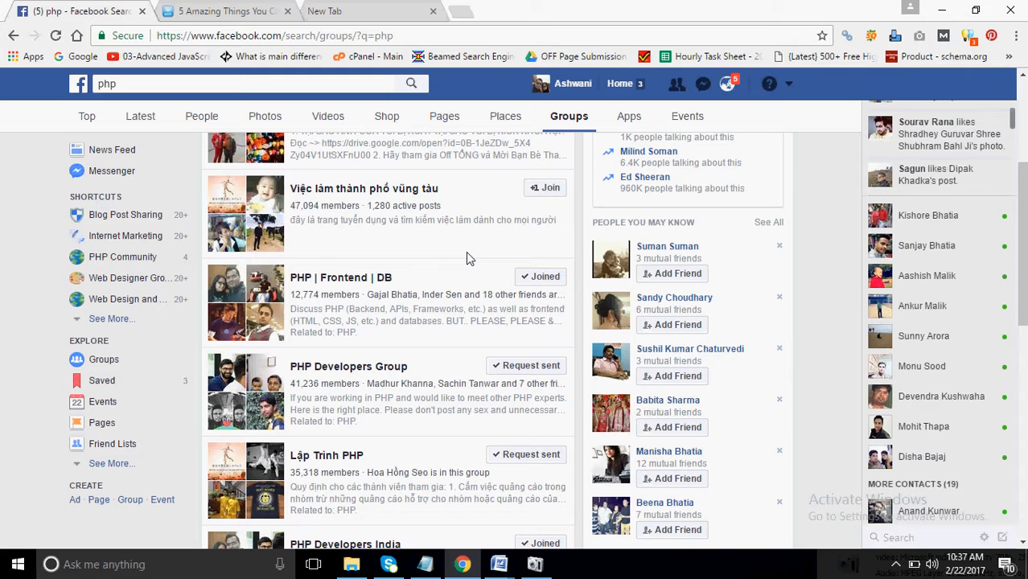
# - Scroll down the group results and open the PHP | Frontend | DB group
pyautogui.scroll(-3)
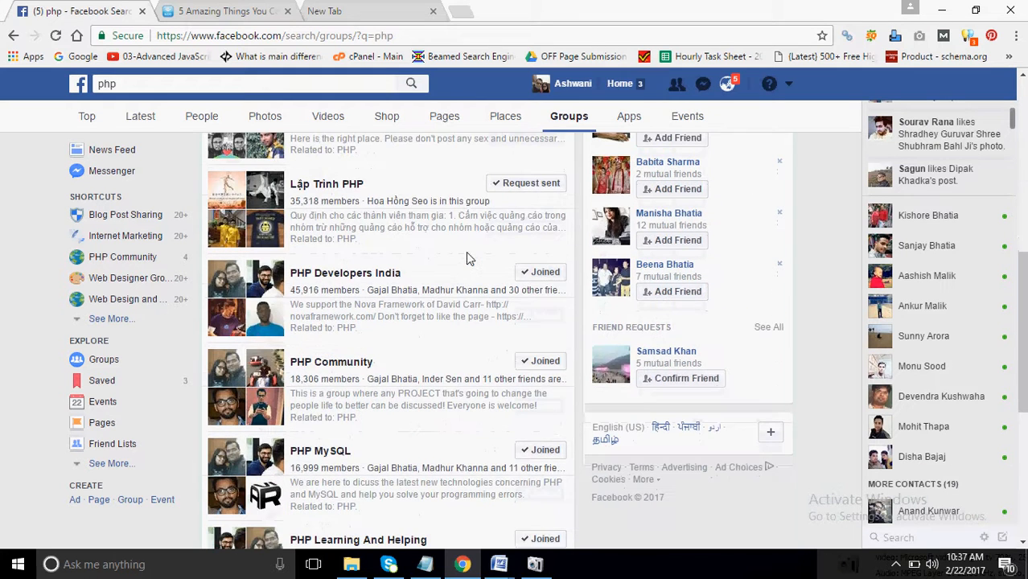
pyautogui.scroll(-3)
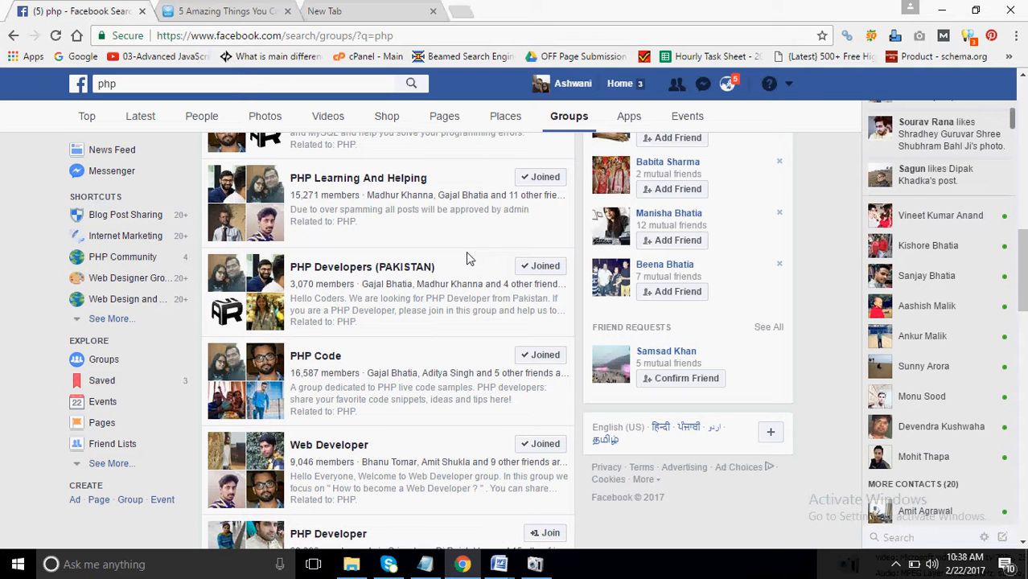
pyautogui.scroll(-3)
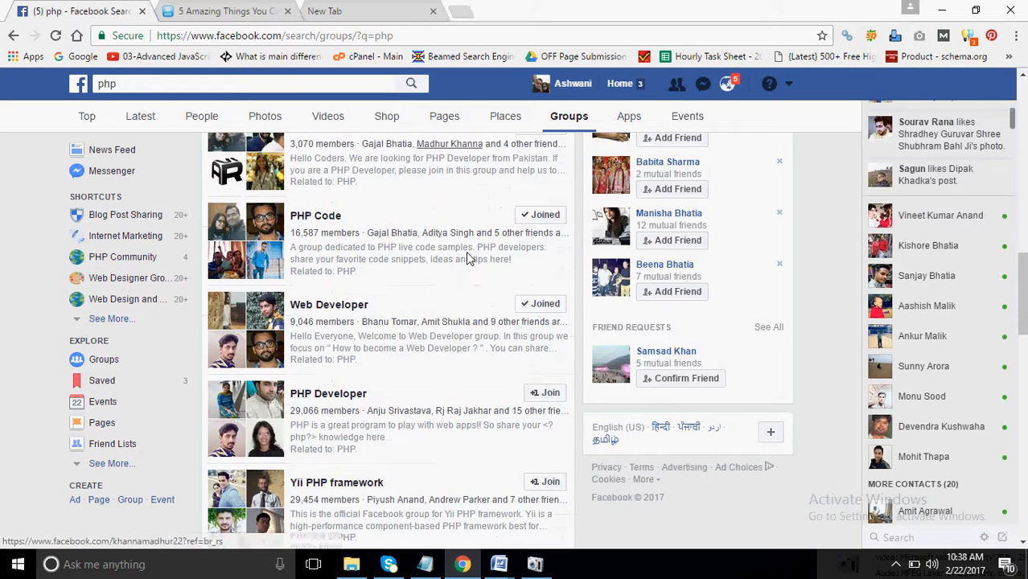
pyautogui.scroll(-3)
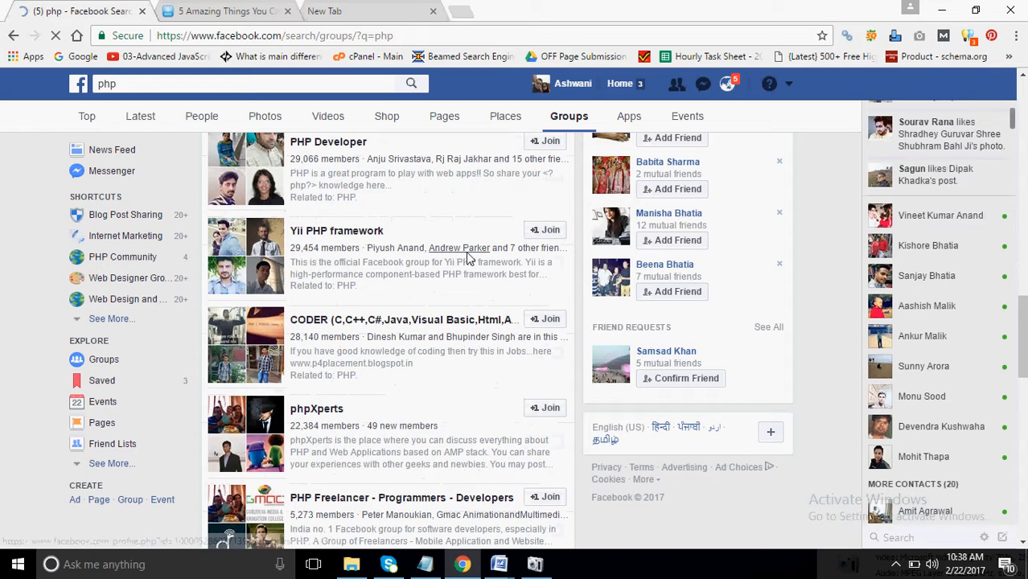
pyautogui.moveTo(459, 248)
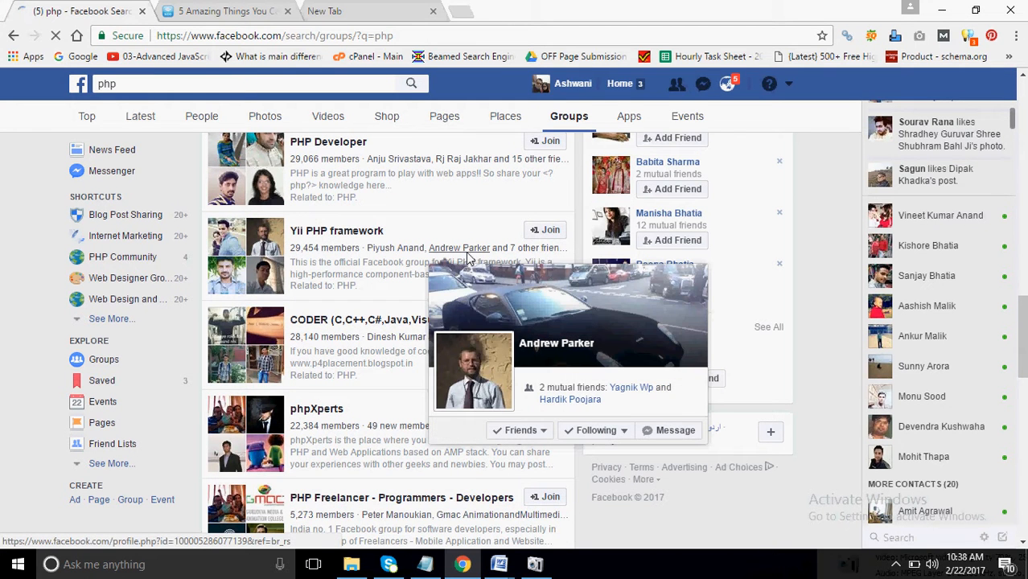
pyautogui.scroll(-3)
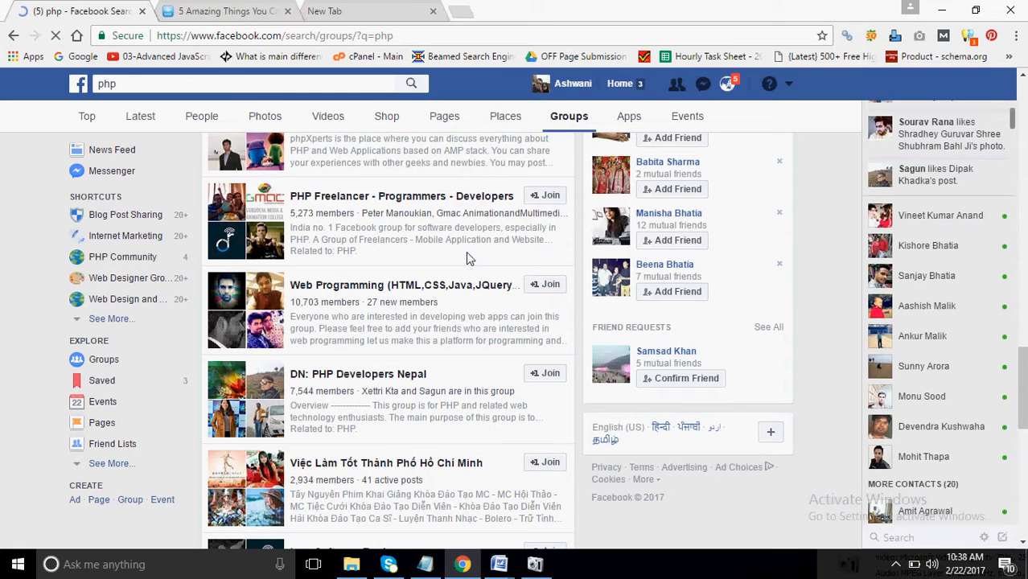
pyautogui.scroll(-3)
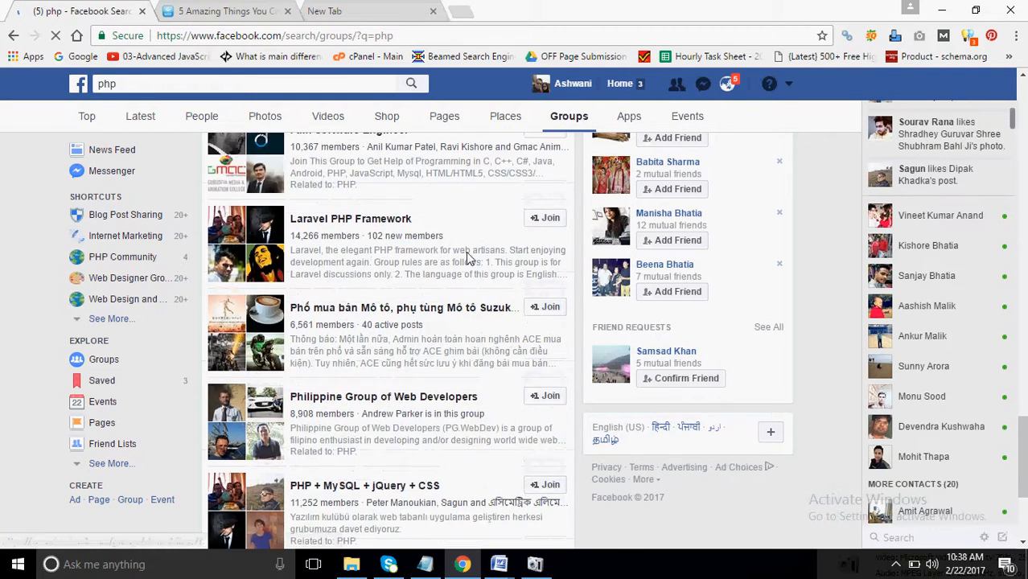
pyautogui.scroll(-3)
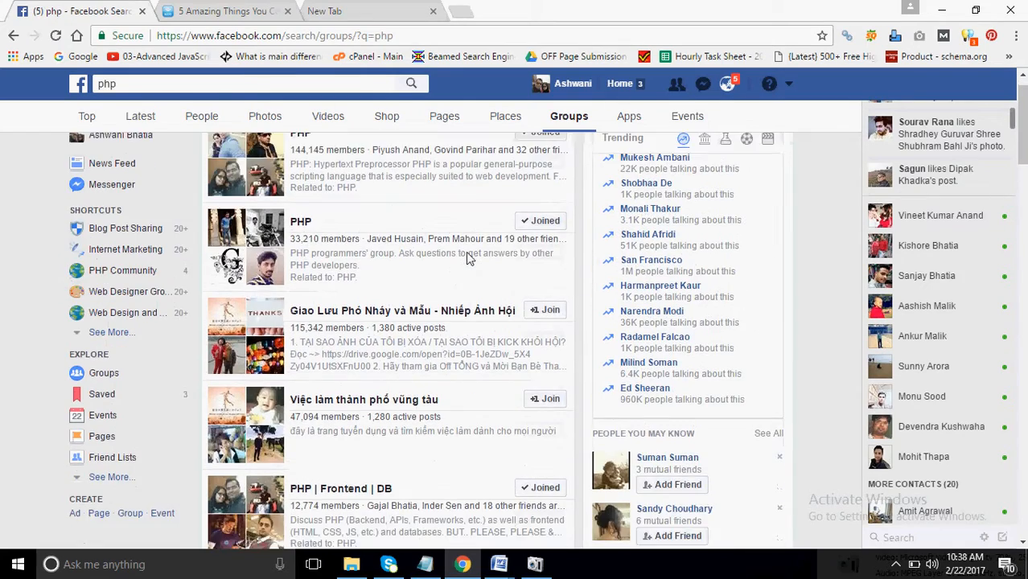
pyautogui.scroll(-3)
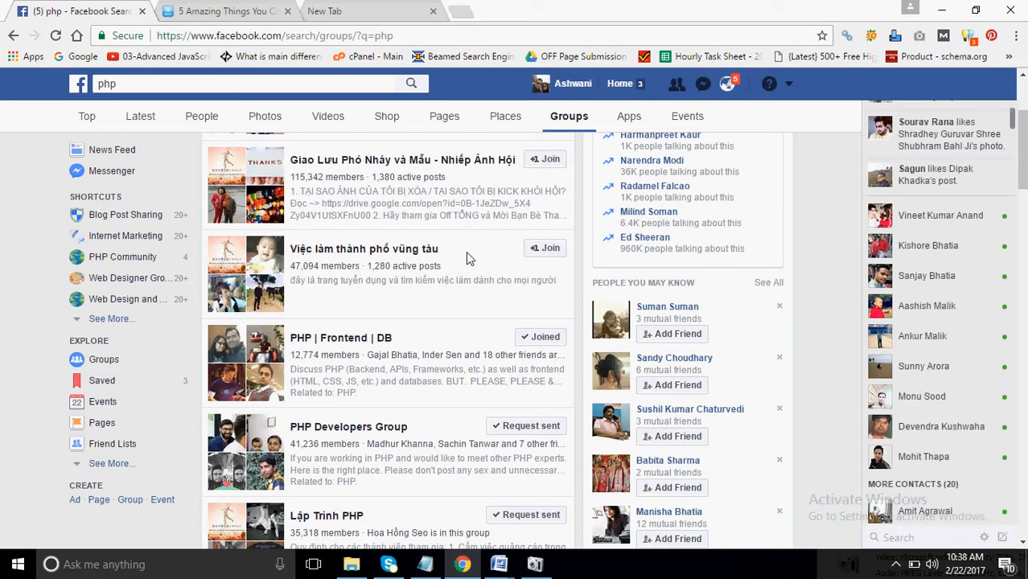
pyautogui.click(337, 337)
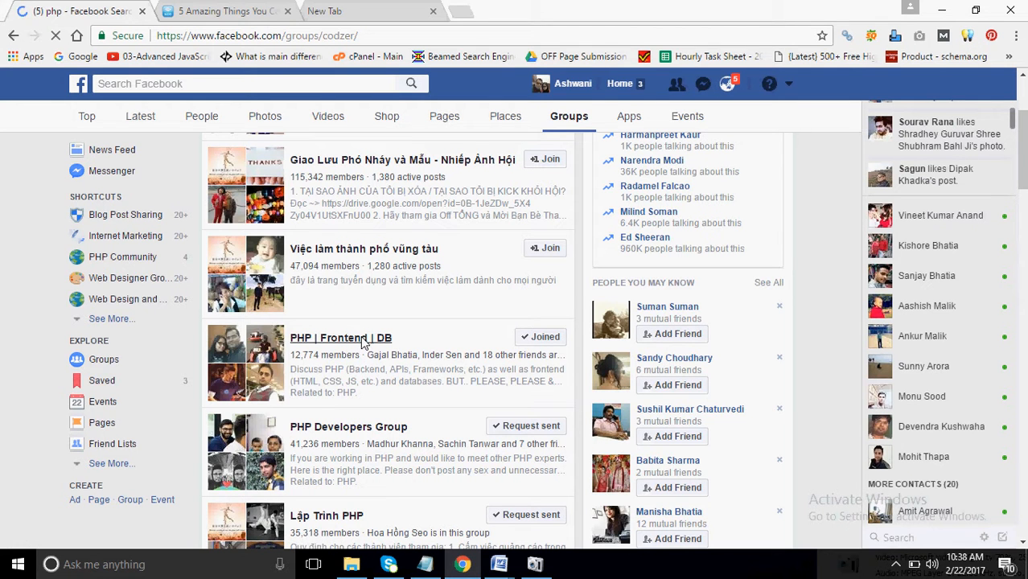
pyautogui.click(326, 338)
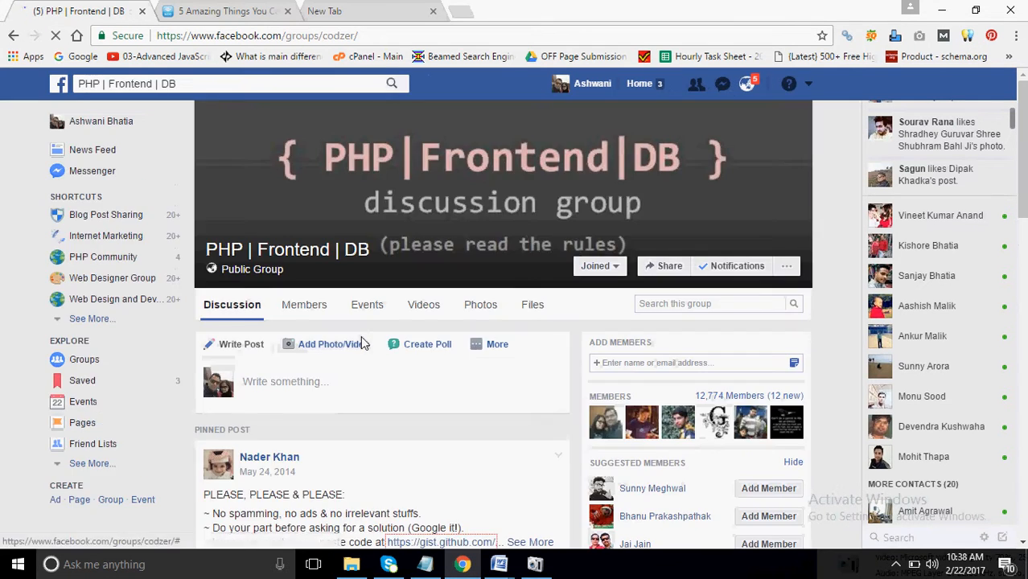
pyautogui.click(342, 11)
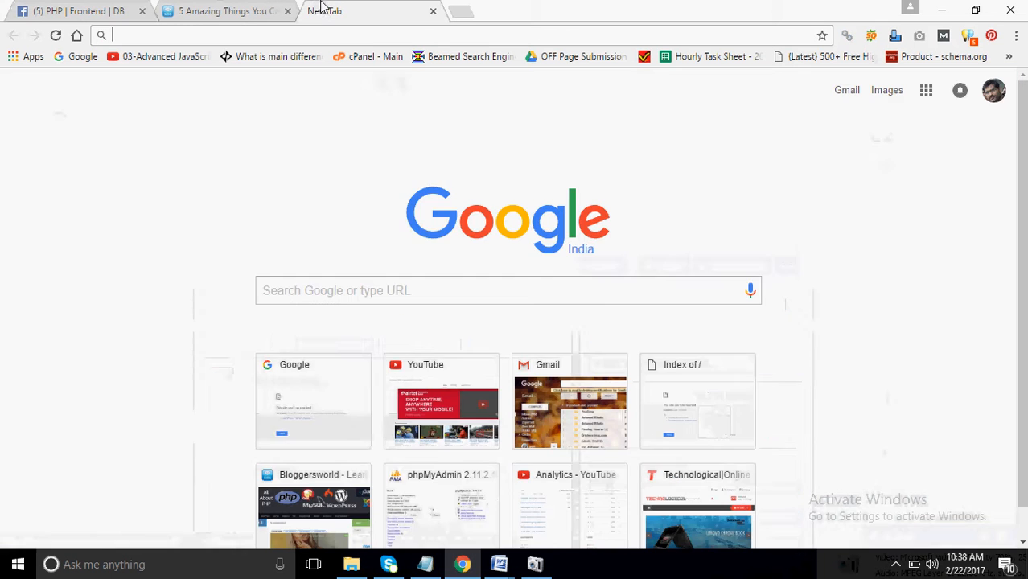
pyautogui.click(225, 11)
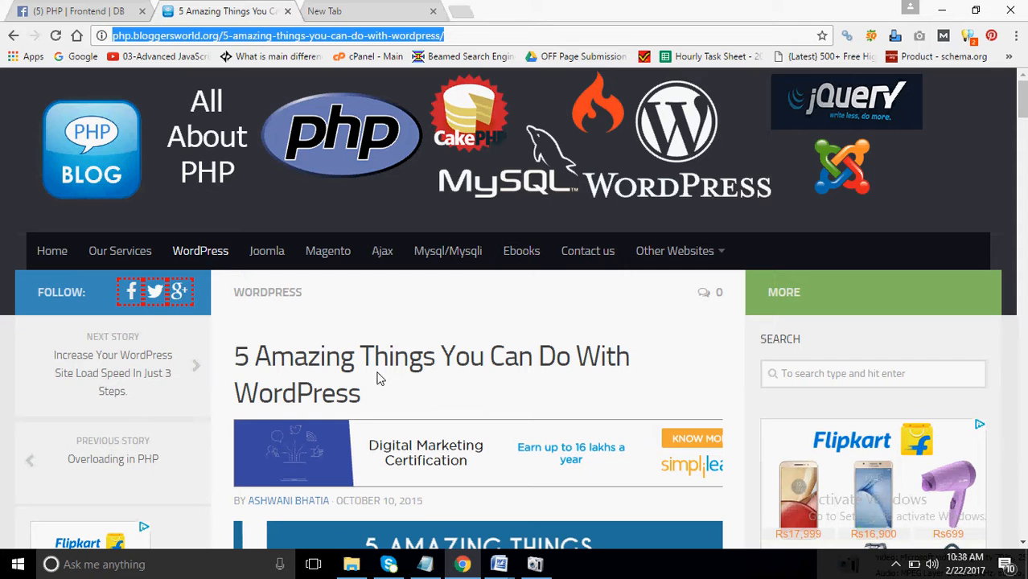
pyautogui.click(49, 14)
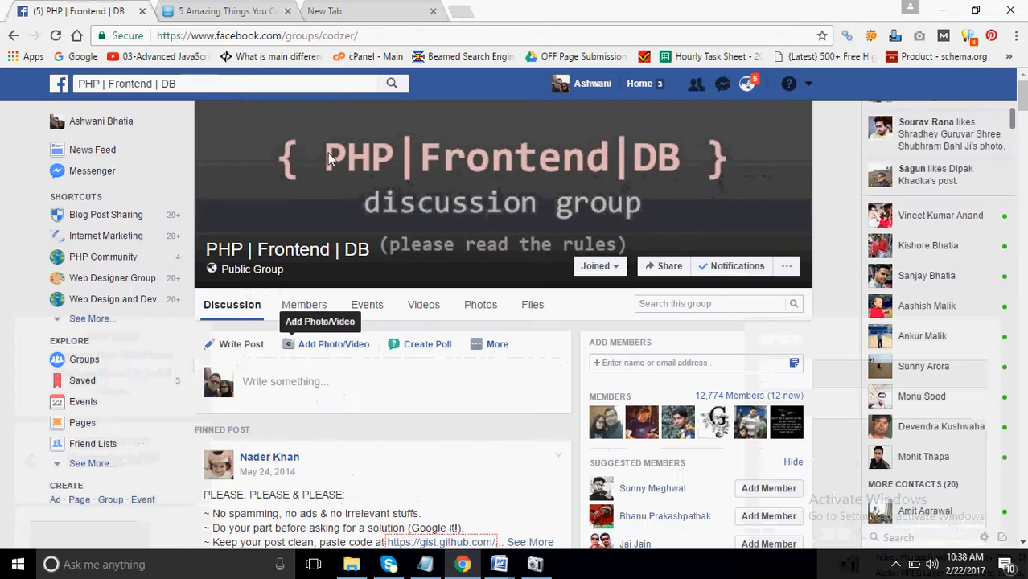
# - Start a group post, grabbing the title text from the WordPress article page
pyautogui.click(292, 381)
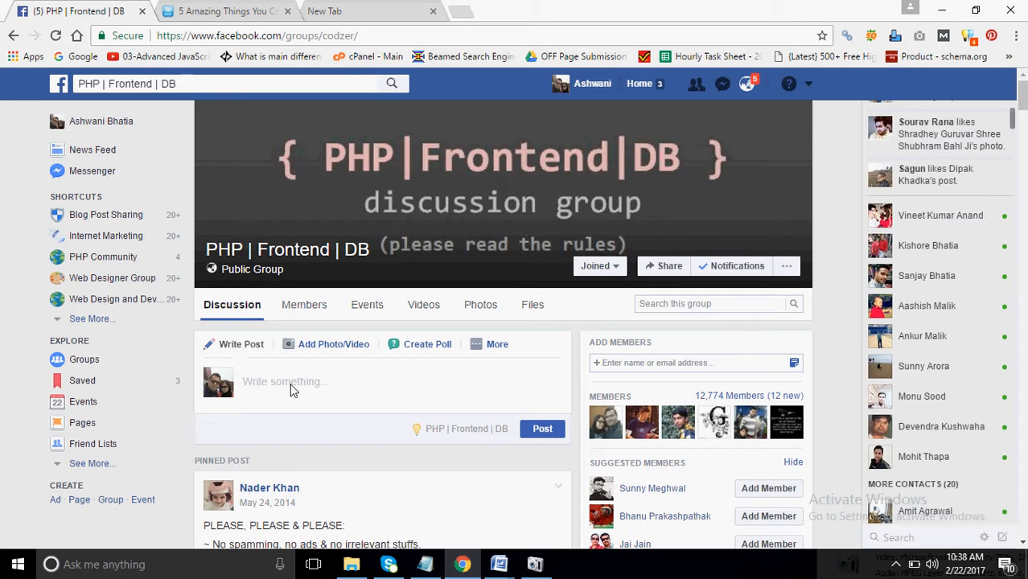
pyautogui.click(225, 11)
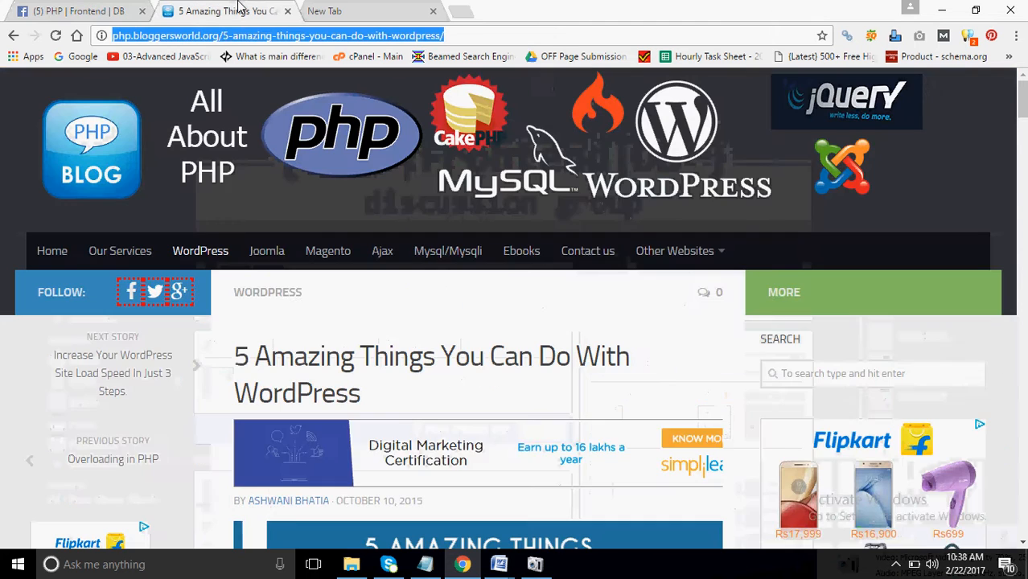
pyautogui.doubleClick(243, 357)
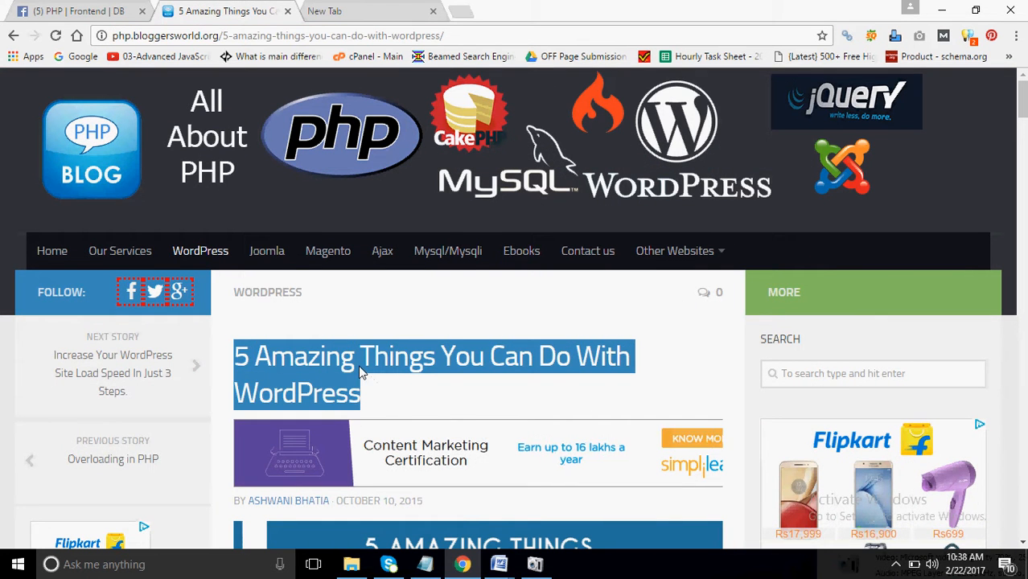
pyautogui.click(72, 13)
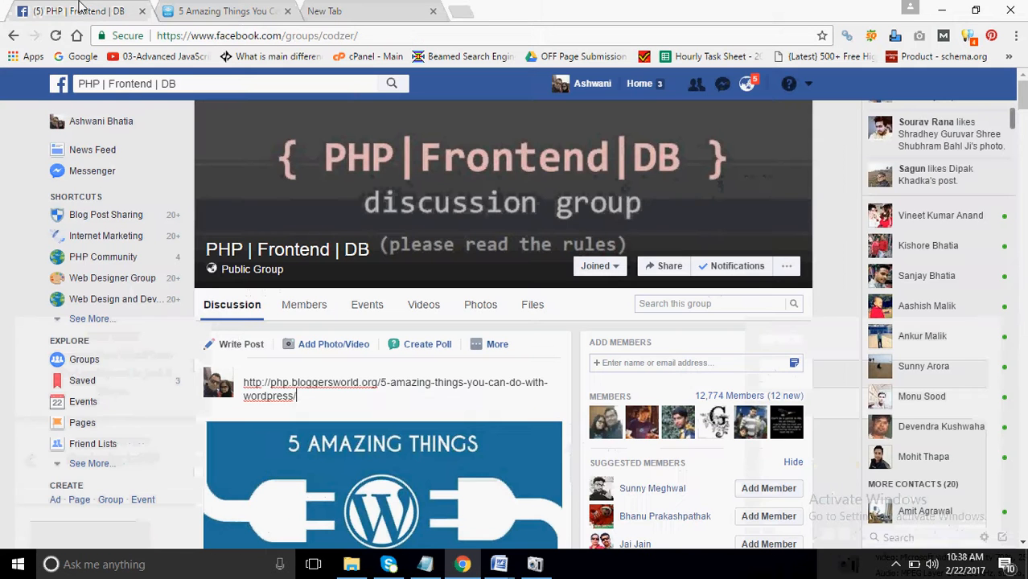
pyautogui.moveTo(338, 404)
pyautogui.write('5 Amazing Things You Can Do With Pravim Saitove')
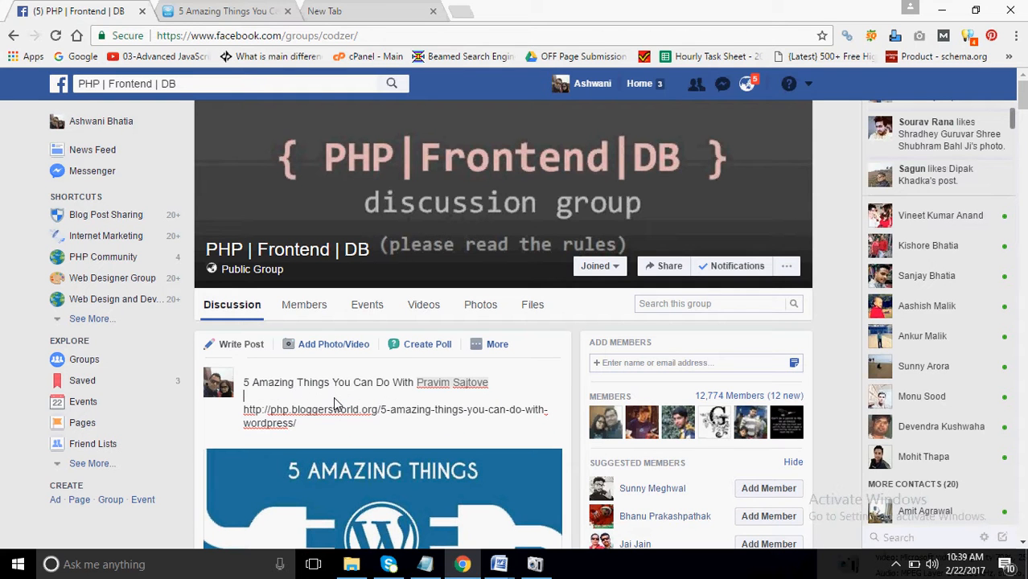
pyautogui.moveTo(522, 393)
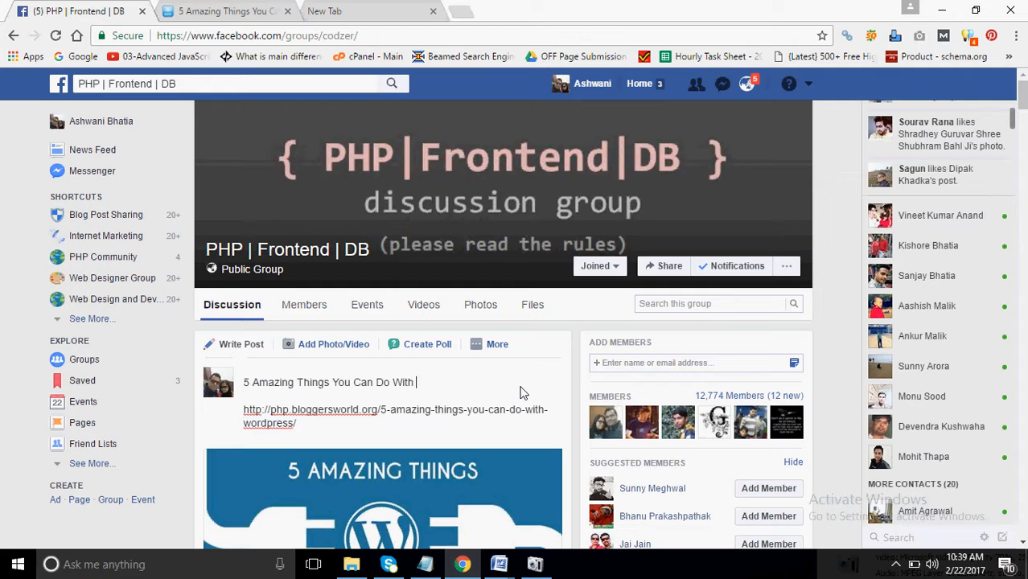
# - Add 'Wordpress' to the end of the title line and scroll down to the Post button
pyautogui.write('Wordpress')
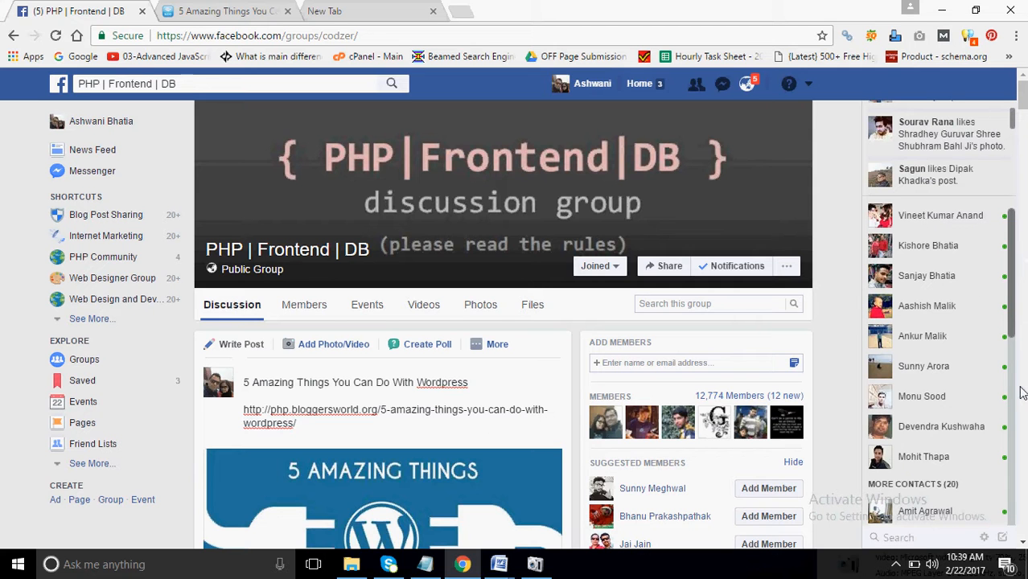
pyautogui.moveTo(851, 311)
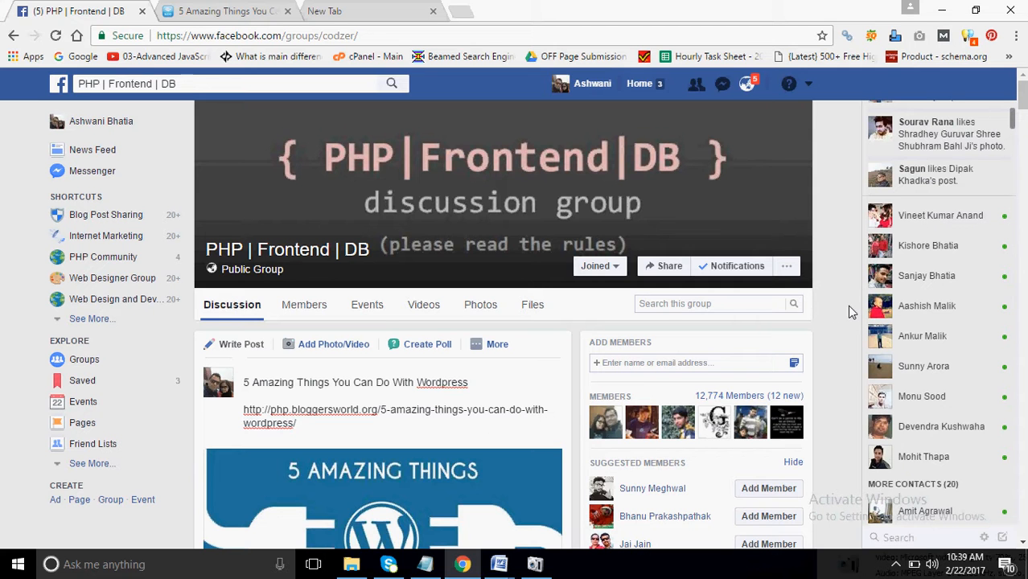
pyautogui.scroll(-3)
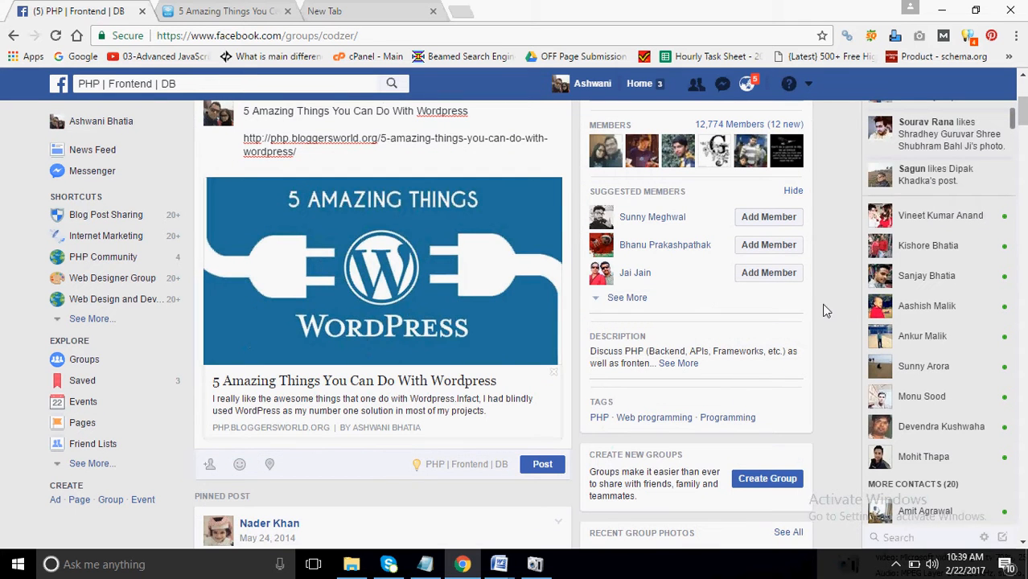
pyautogui.moveTo(500, 362)
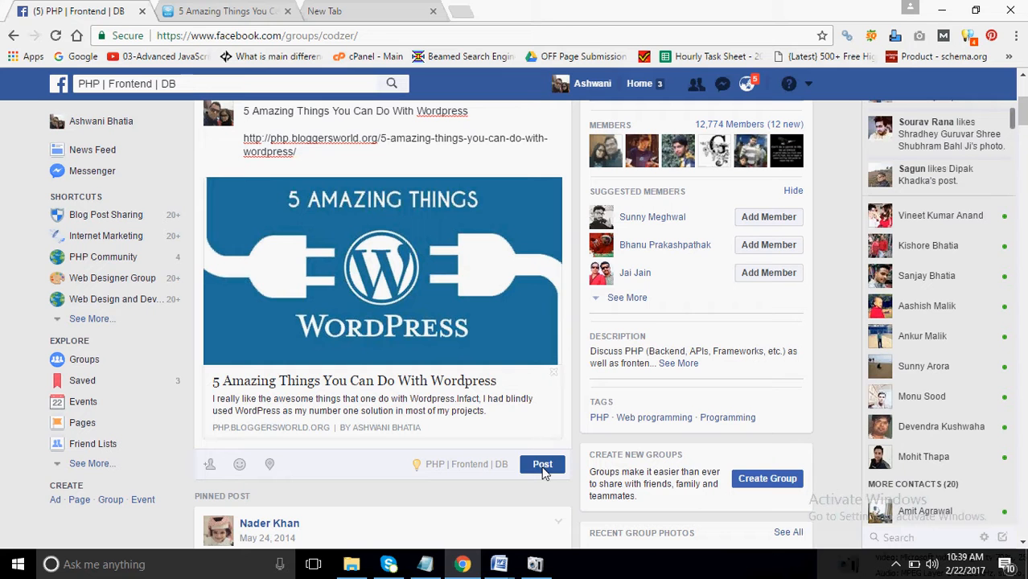
# - Submit the draft using the Post button below the article link preview
pyautogui.click(542, 464)
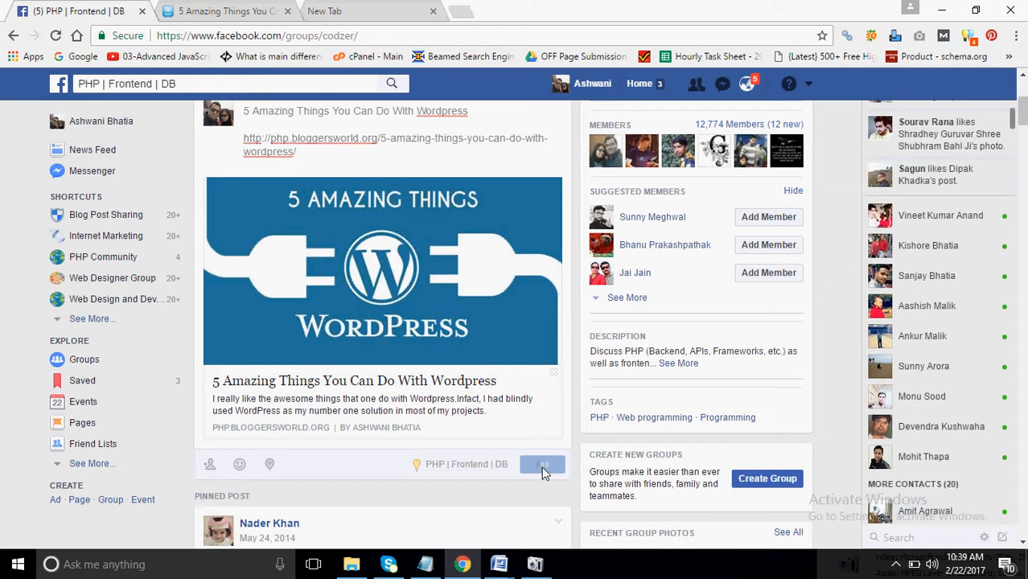
pyautogui.click(542, 465)
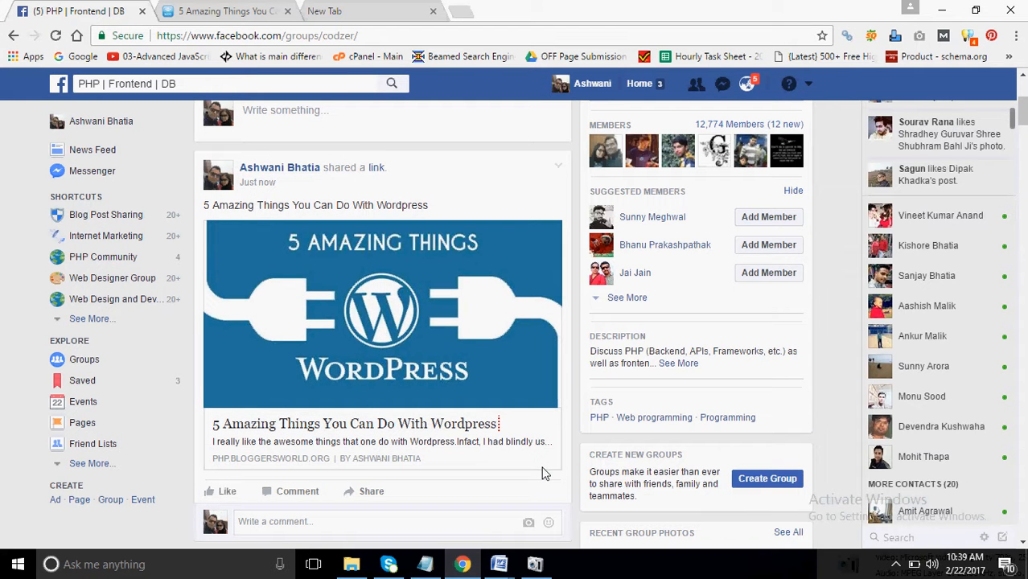